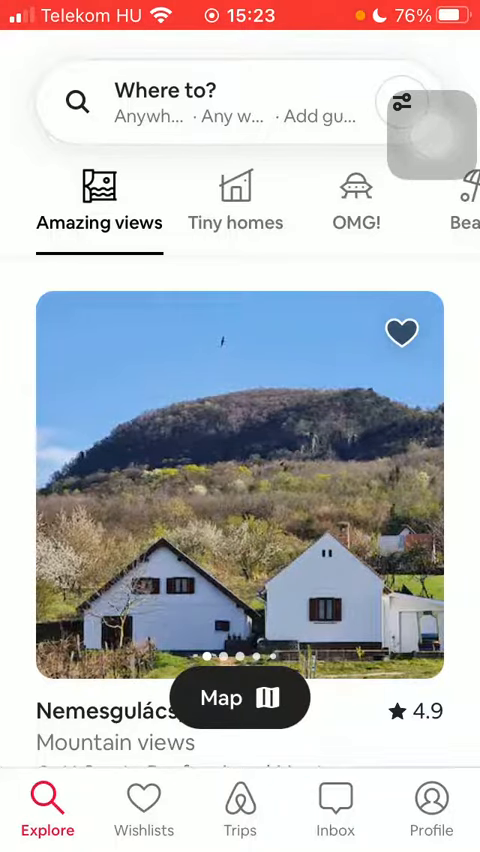
# Open the Profile tab and scroll down to the account Settings section.
pyautogui.click(432, 805)
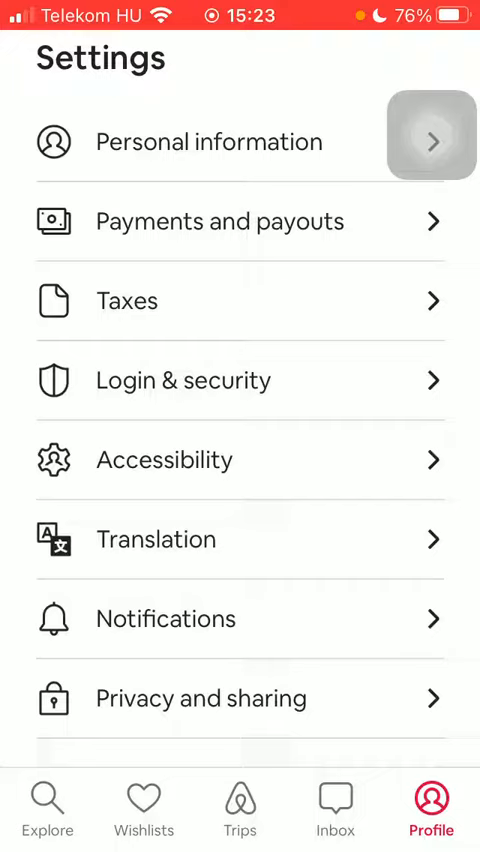
pyautogui.scroll(-3)
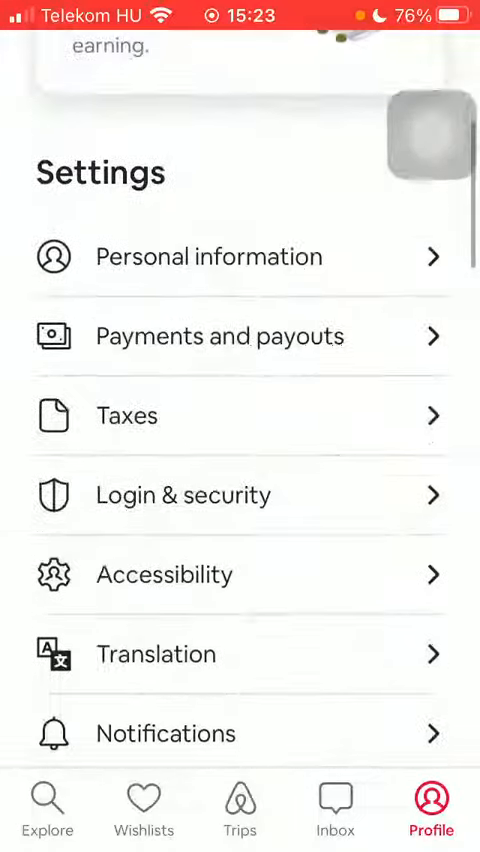
pyautogui.scroll(-3)
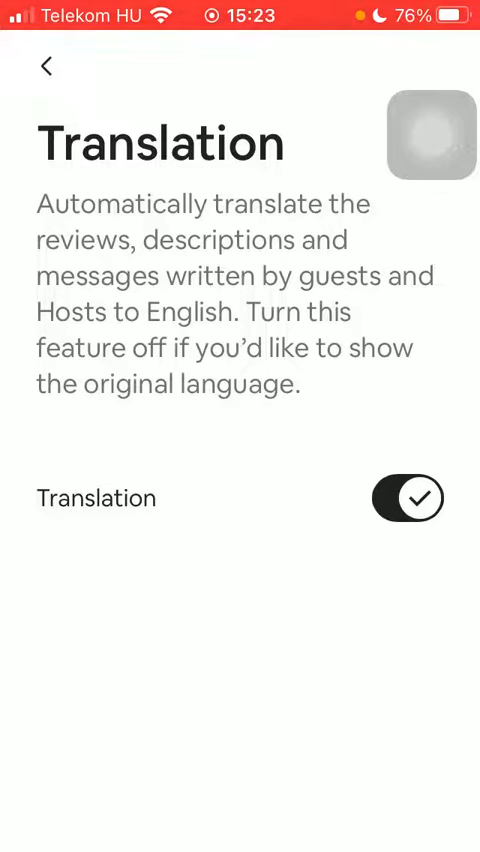
# Toggle automatic translation off and back on, then return to the settings list.
pyautogui.click(406, 498)
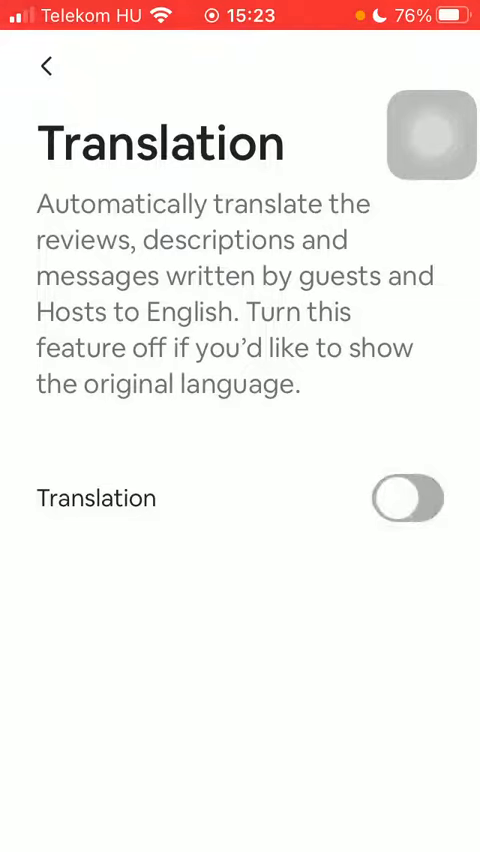
pyautogui.click(406, 498)
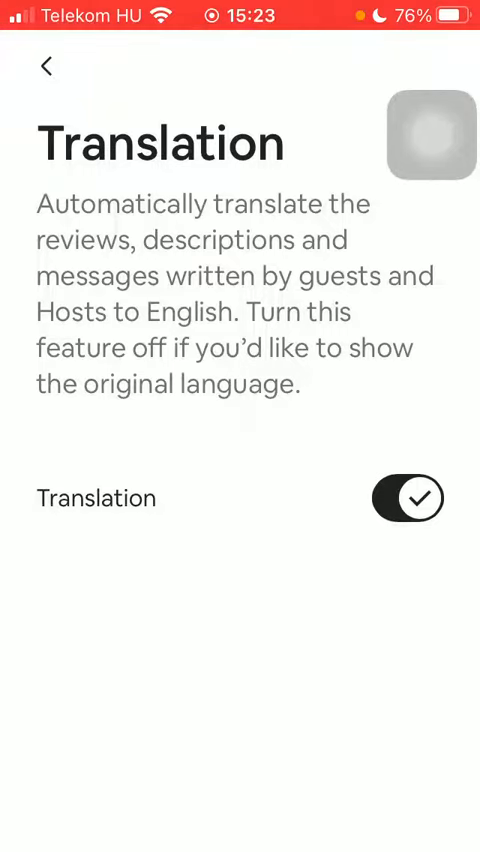
pyautogui.click(45, 66)
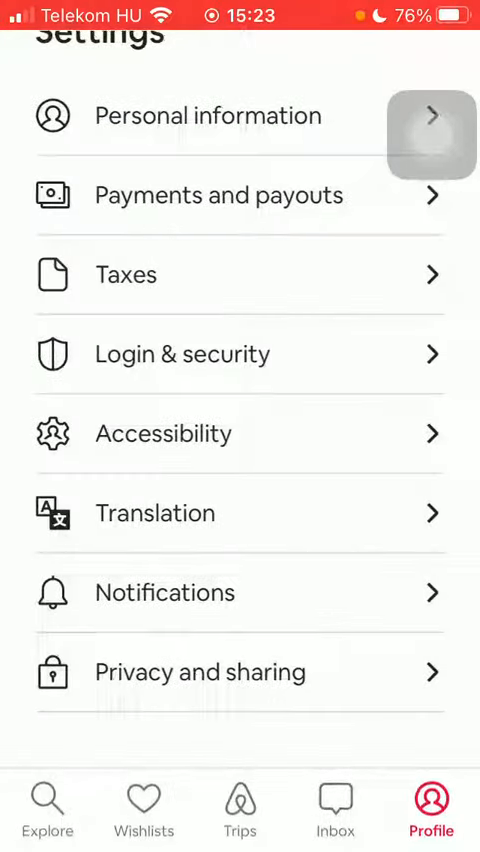